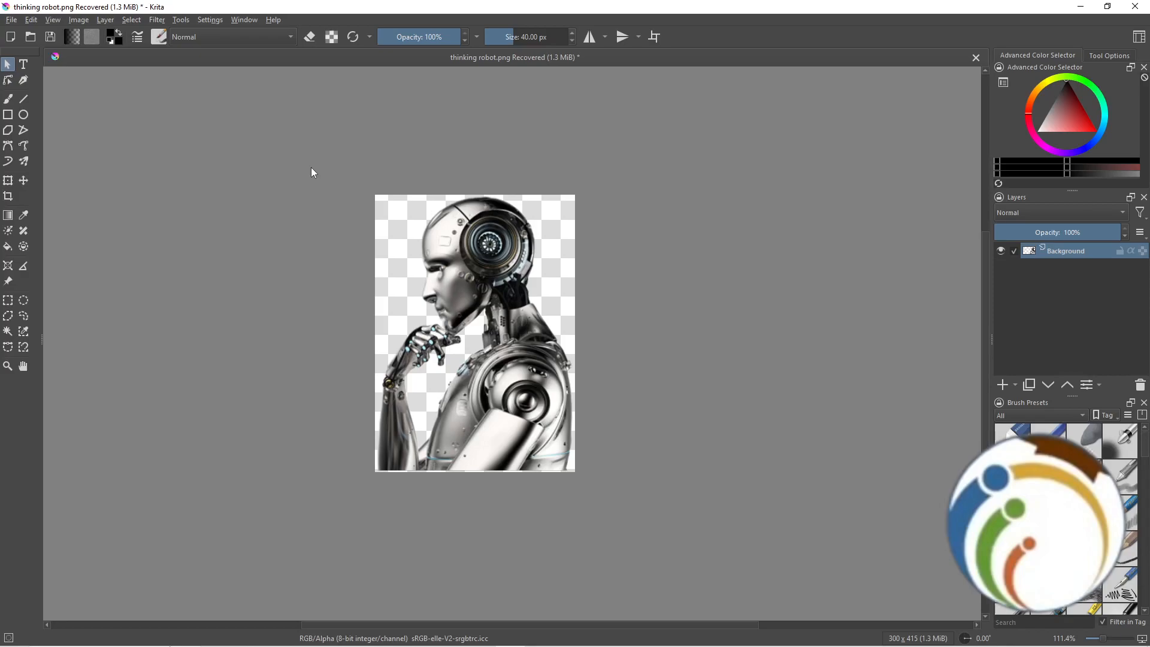
mouse_move(313, 175)
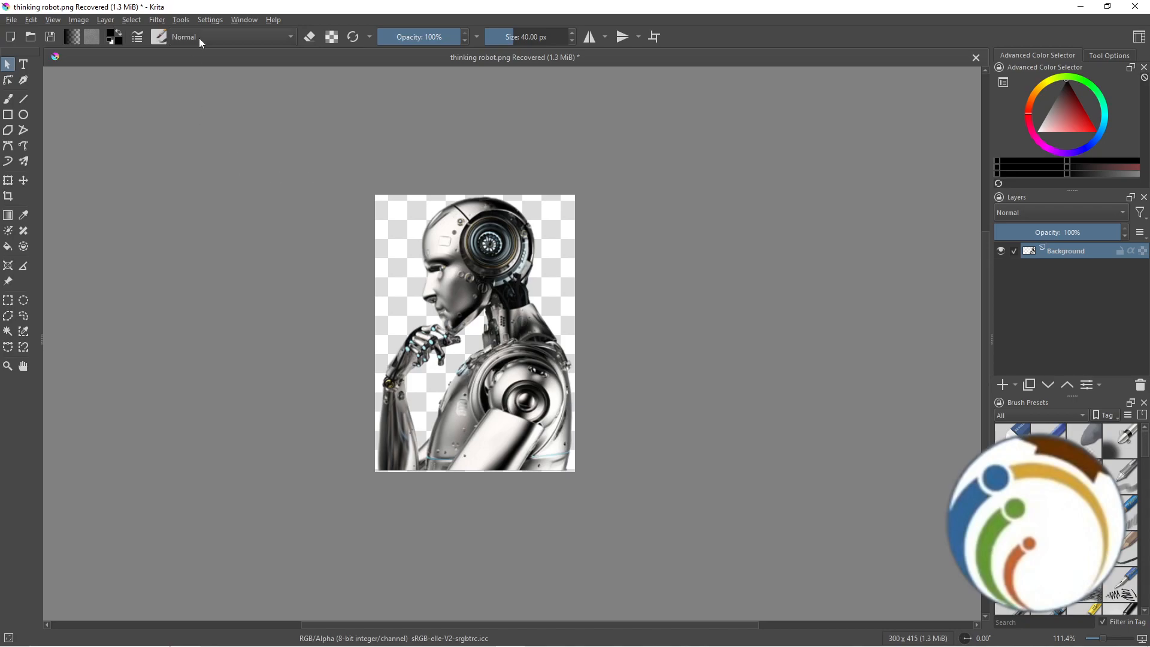
- Duplicate the robot Background layer via Layer > New > Duplicate Layer, dismissing the canvas context menu
left_click(105, 20)
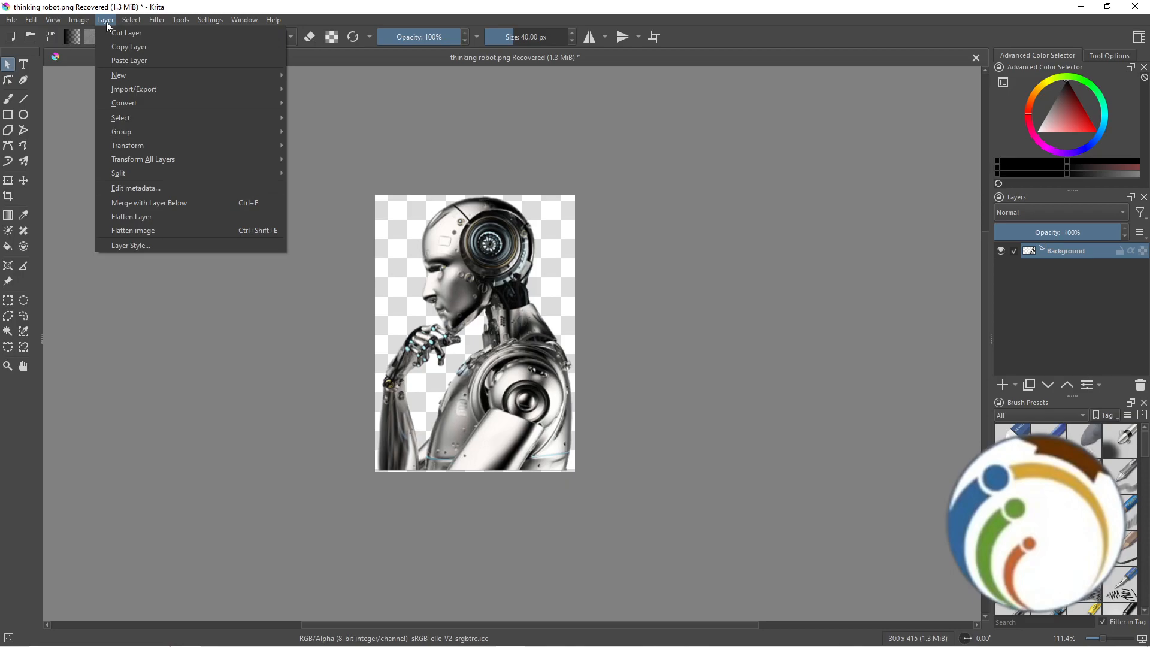
mouse_move(135, 88)
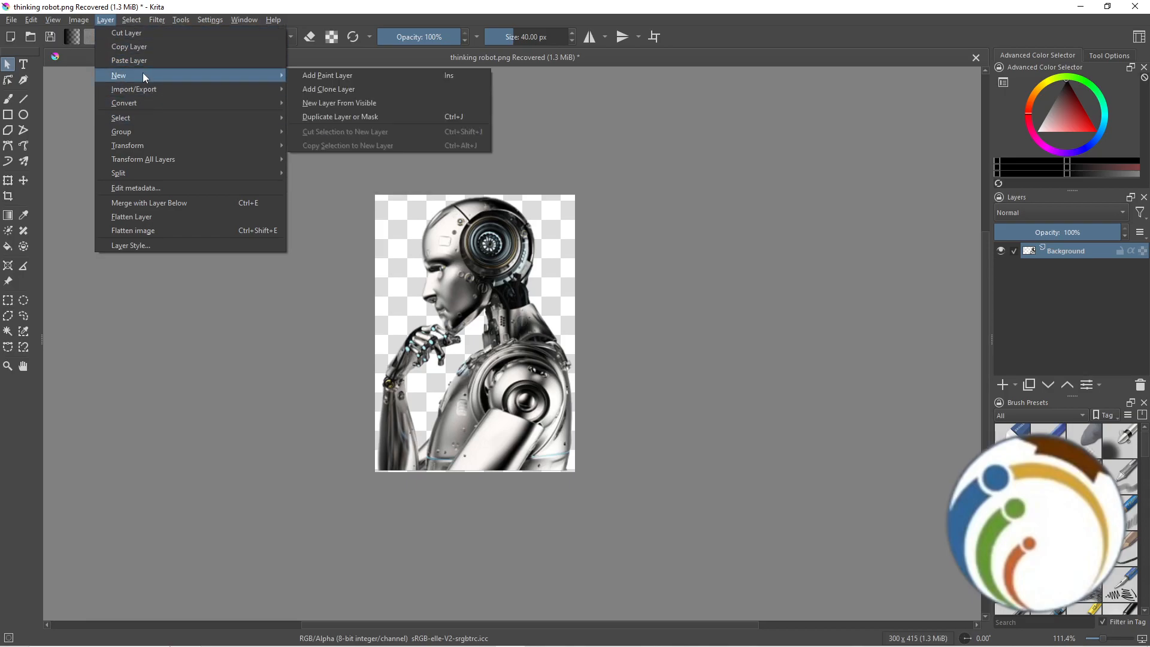
mouse_move(123, 103)
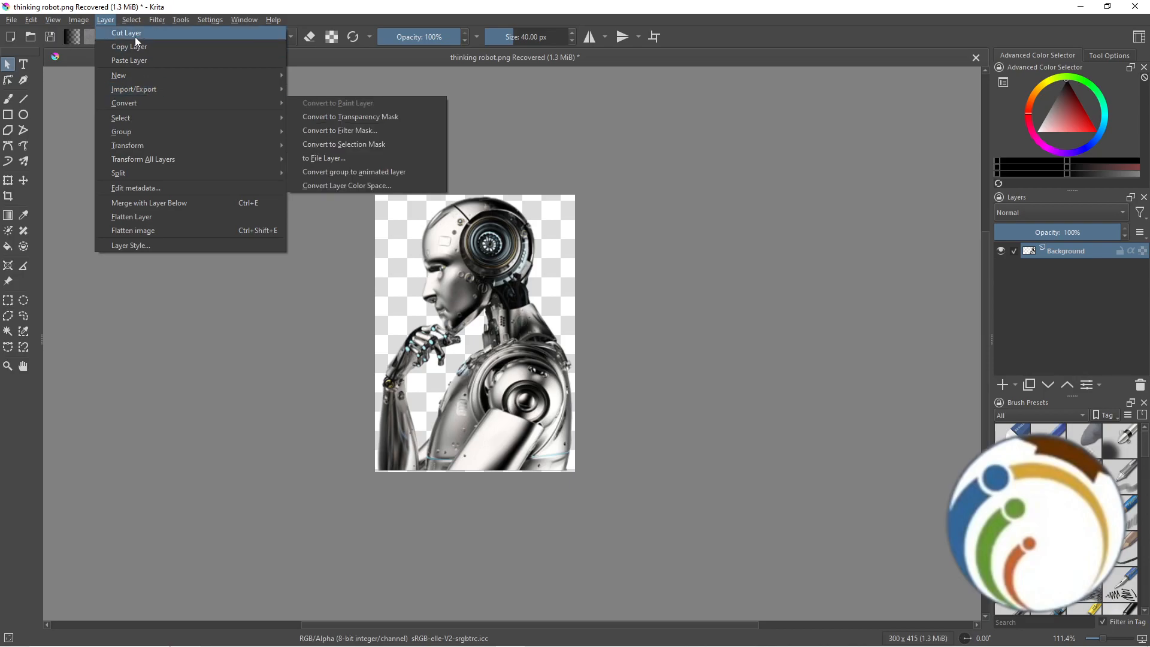
mouse_move(128, 47)
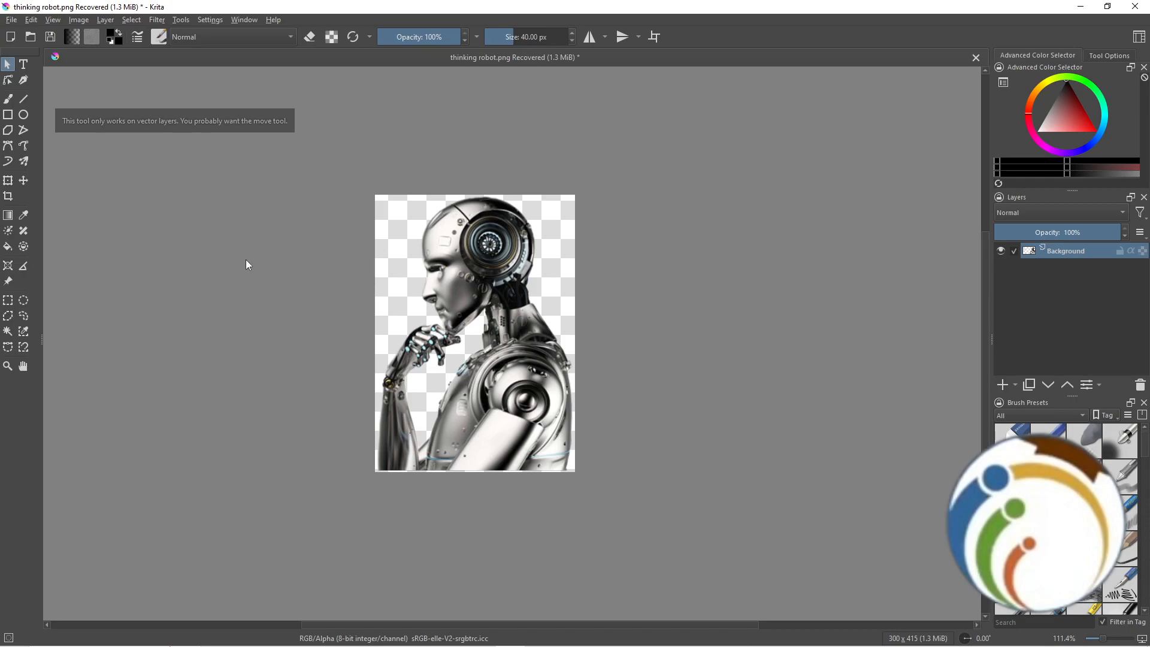
mouse_move(420, 262)
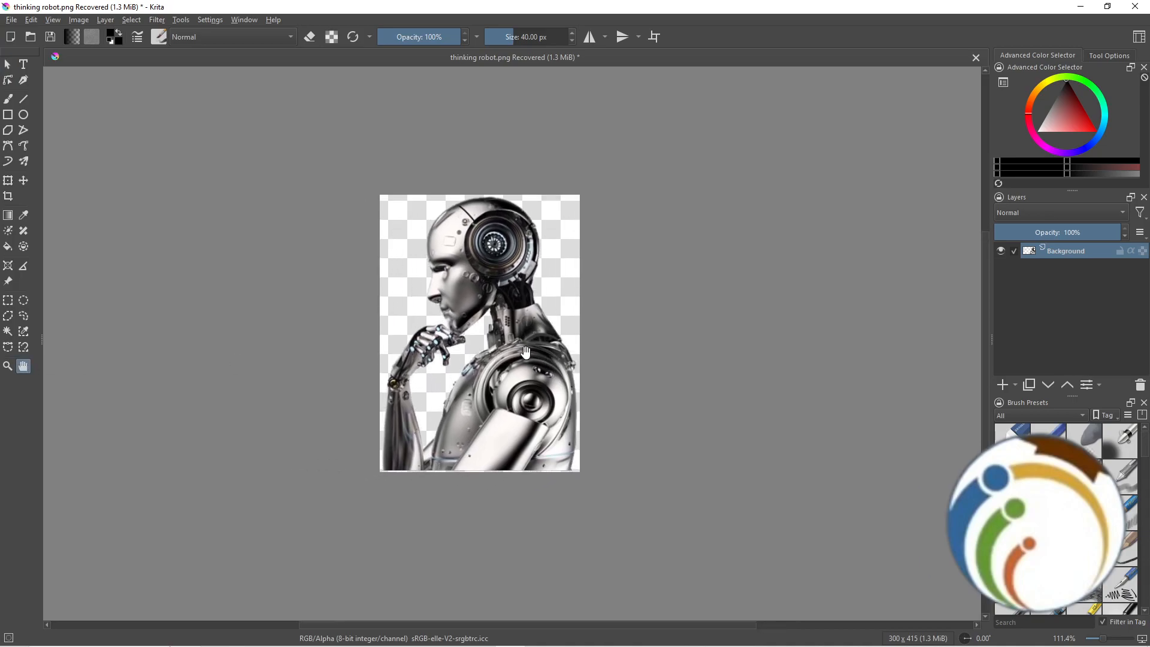
right_click(536, 345)
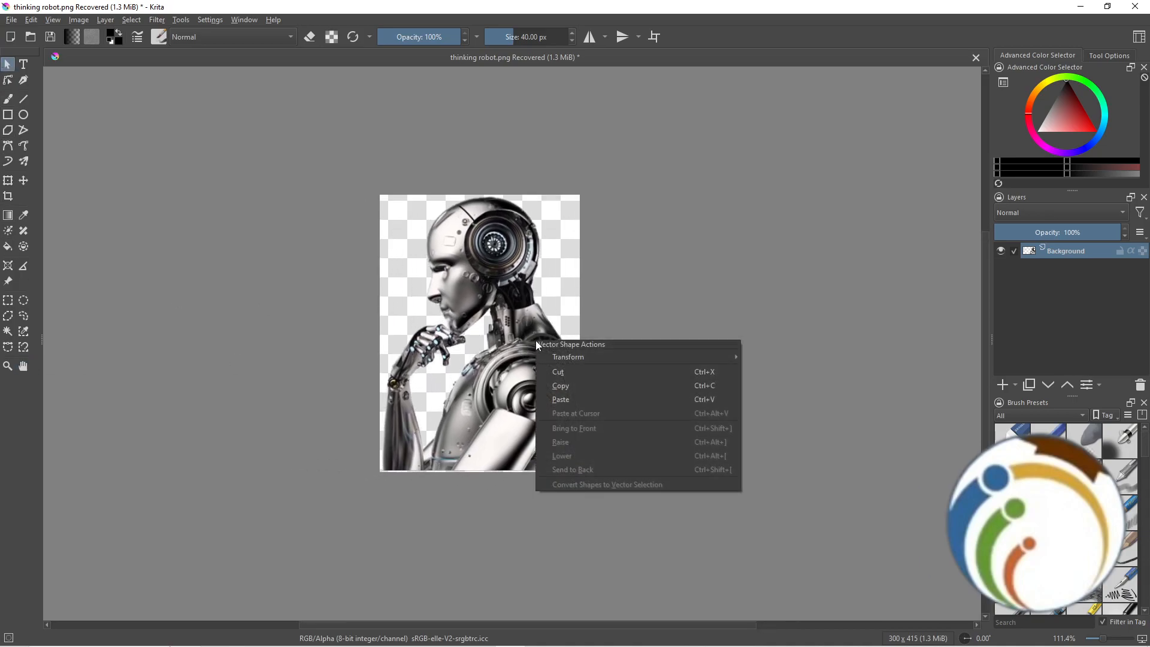
mouse_move(476, 344)
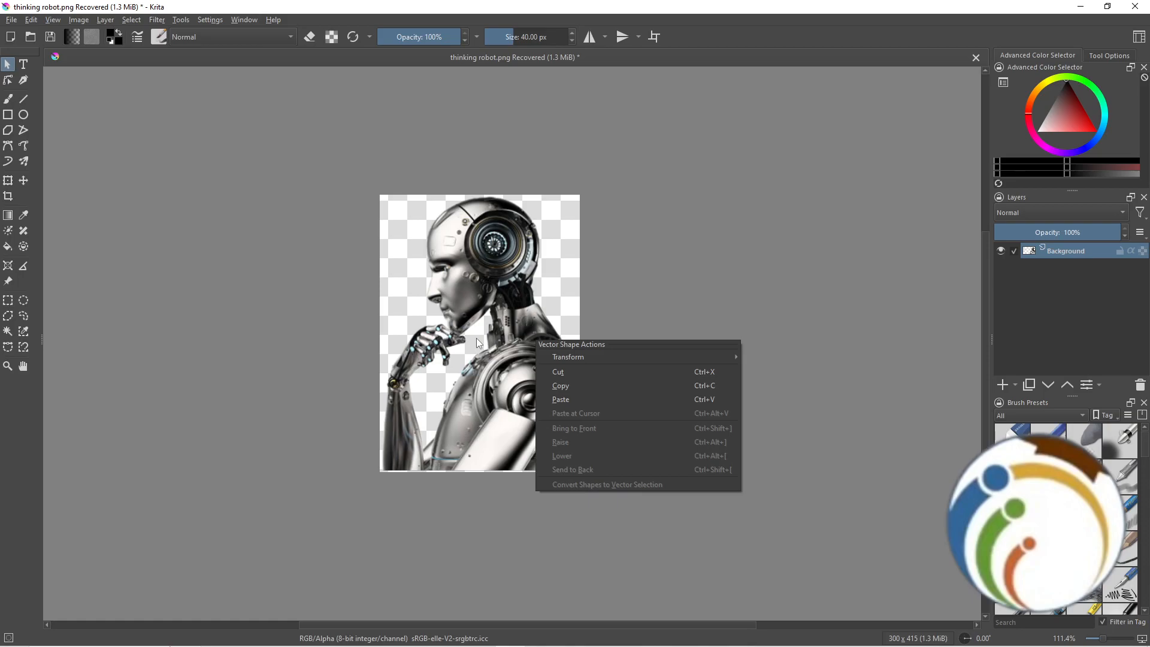
left_click(104, 20)
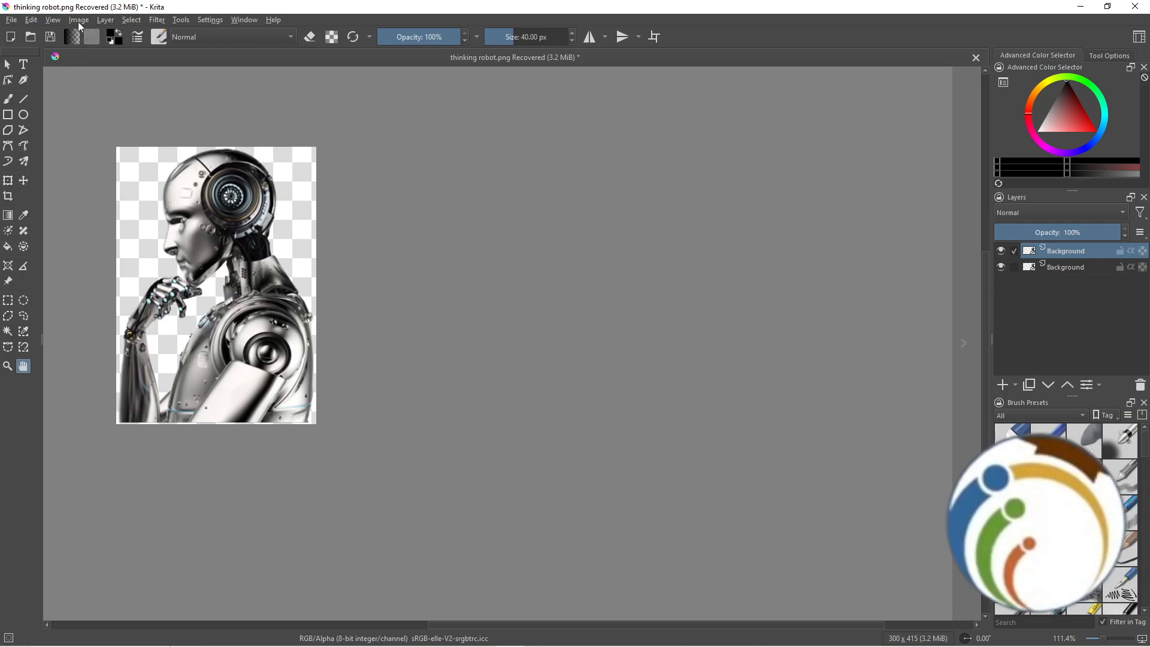
mouse_move(355, 218)
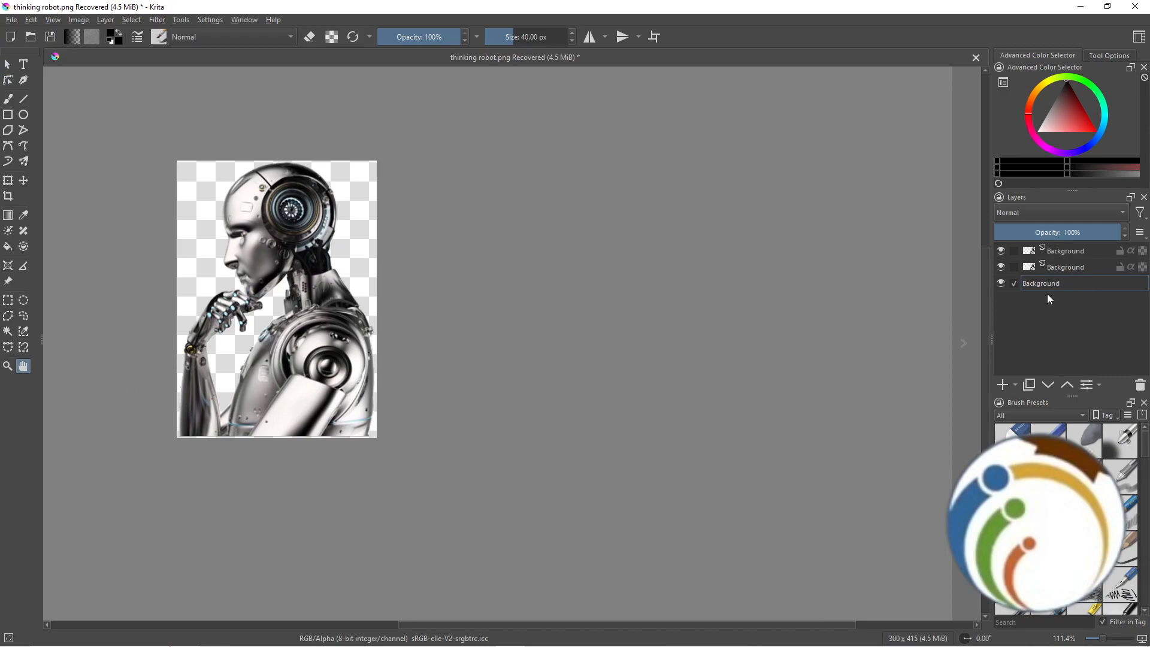
left_click(1064, 250)
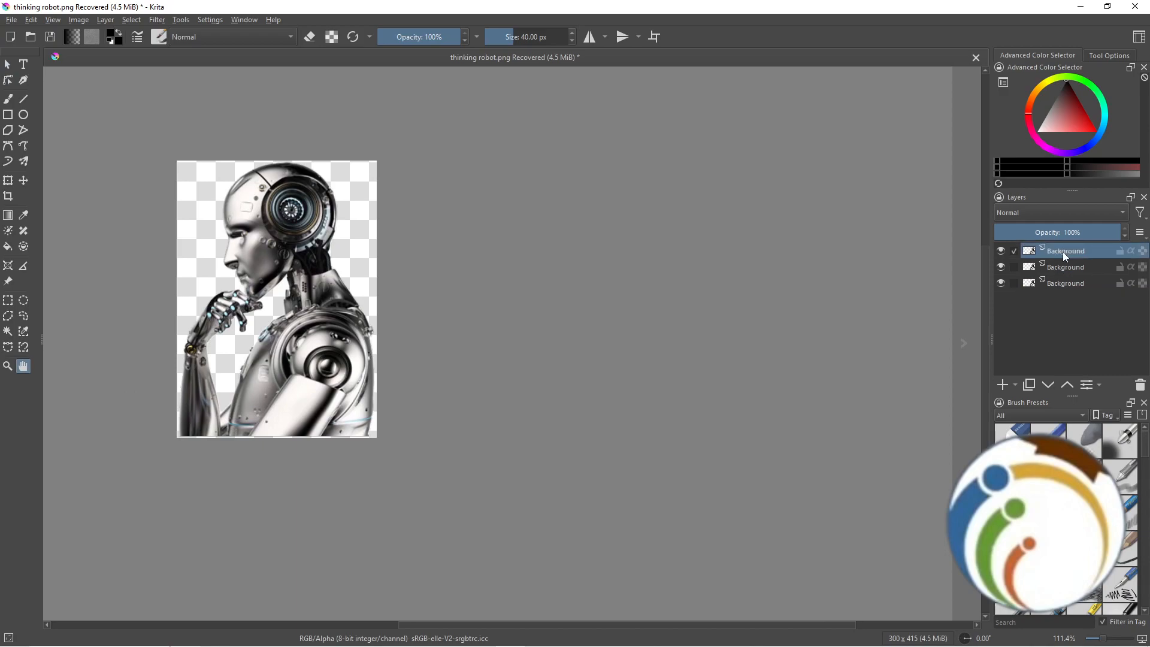
left_click(1118, 250)
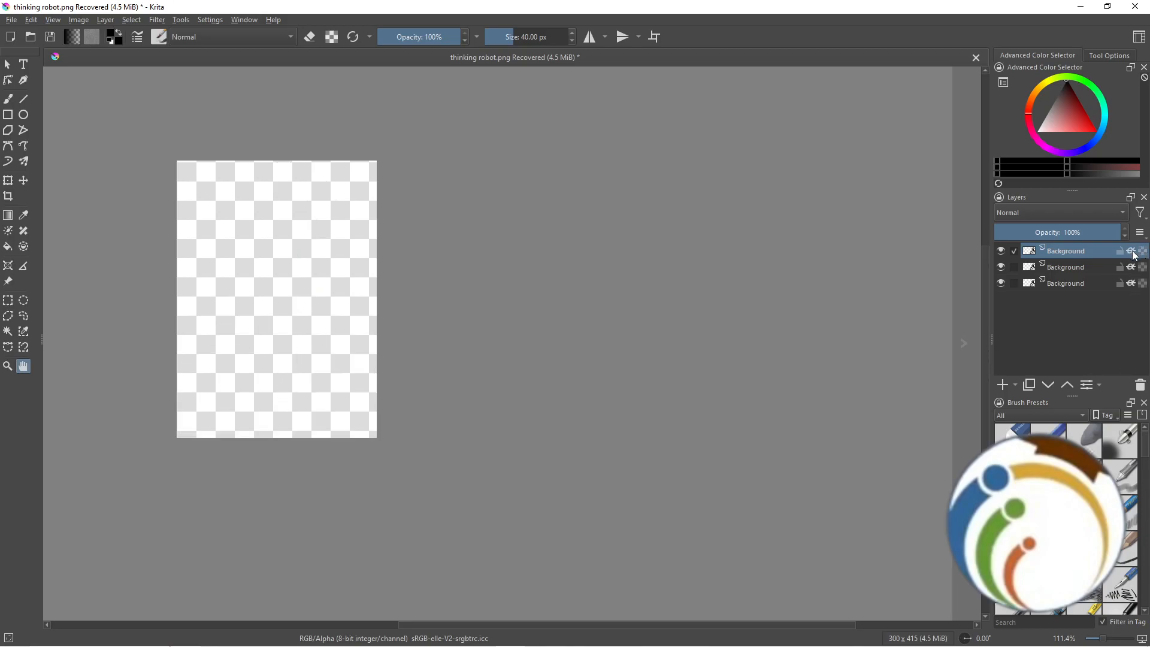
mouse_move(374, 249)
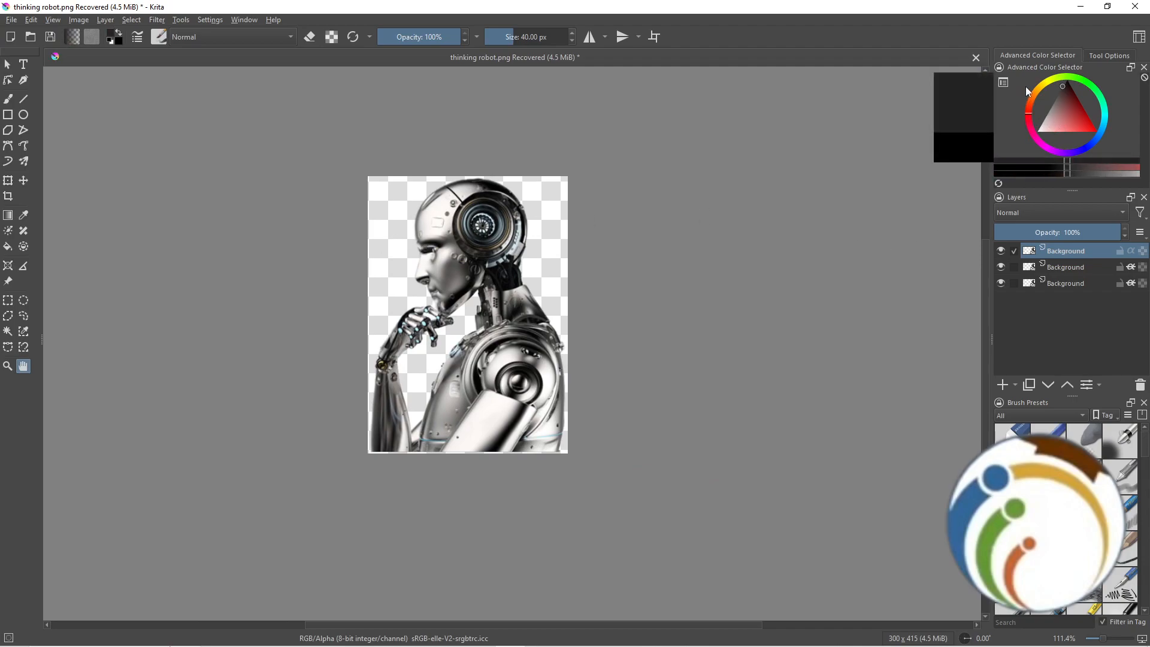
- Bring up the context menu of the top Background layer and hover Layer Style
right_click(1065, 251)
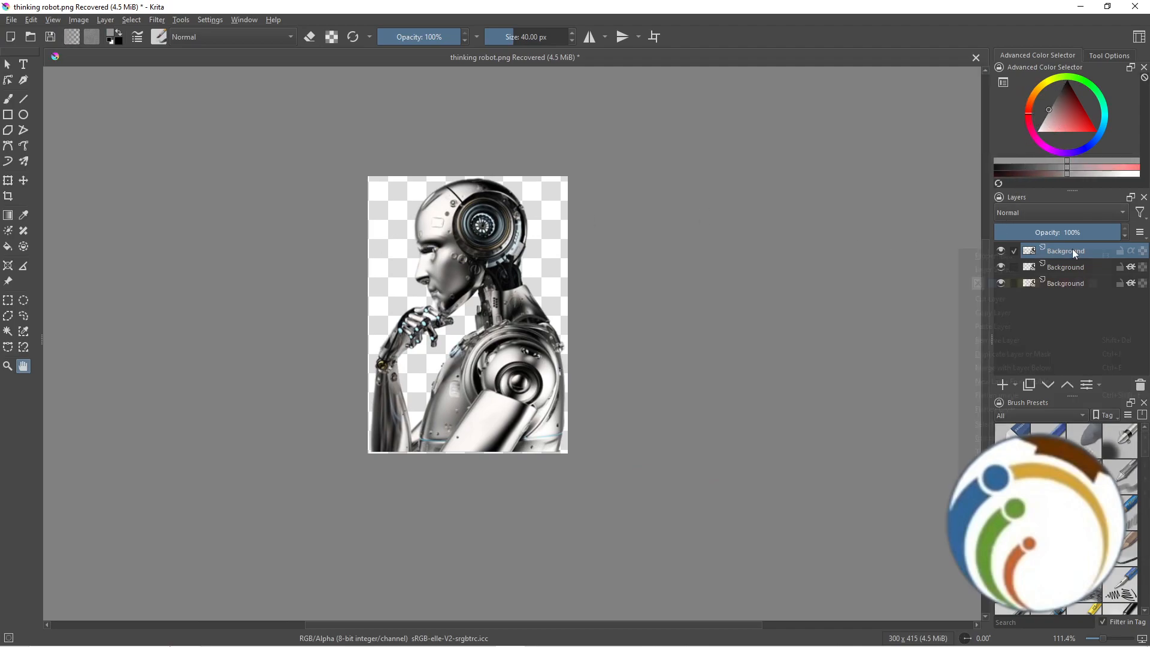
right_click(1063, 250)
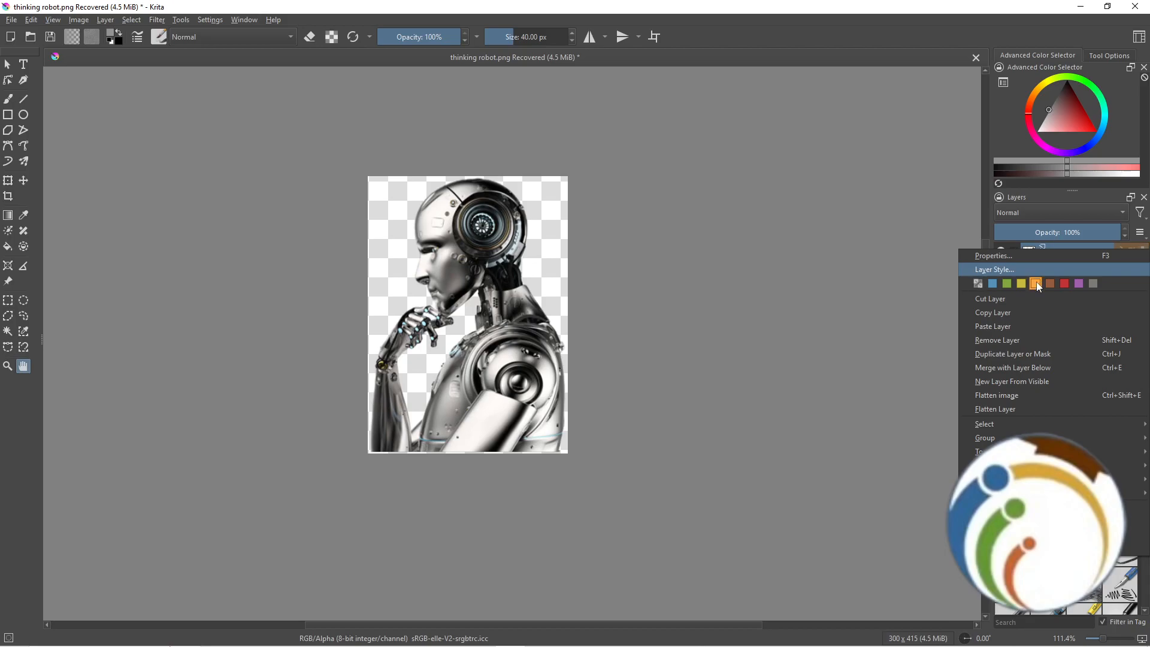
mouse_move(1009, 313)
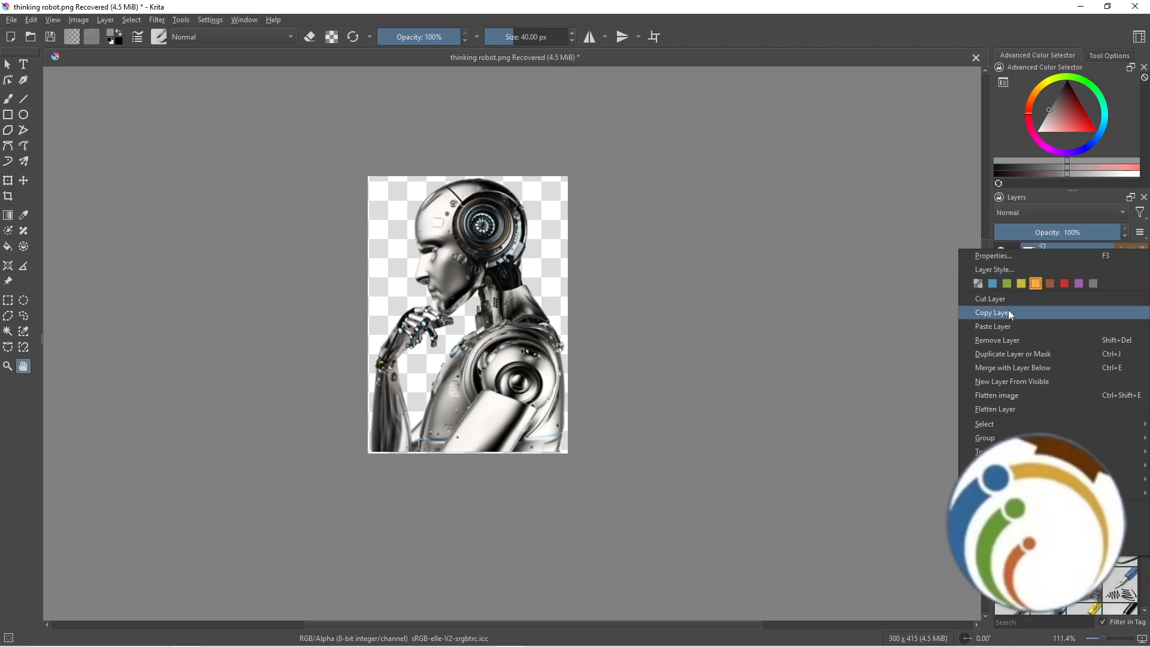
mouse_move(985, 424)
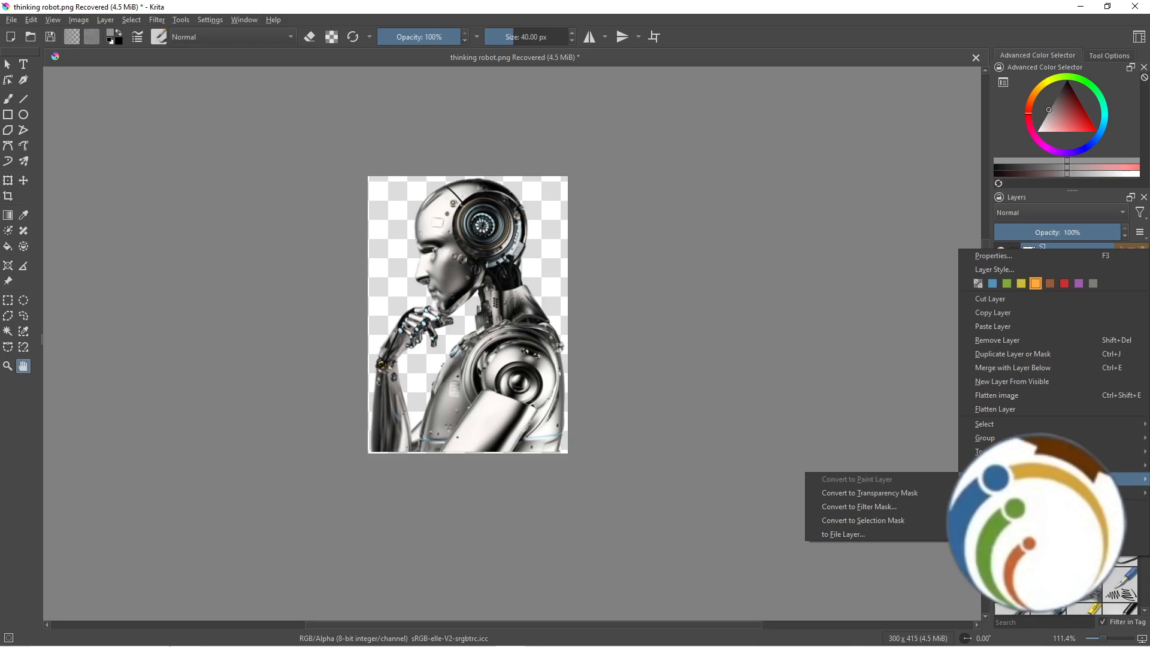
mouse_move(1026, 378)
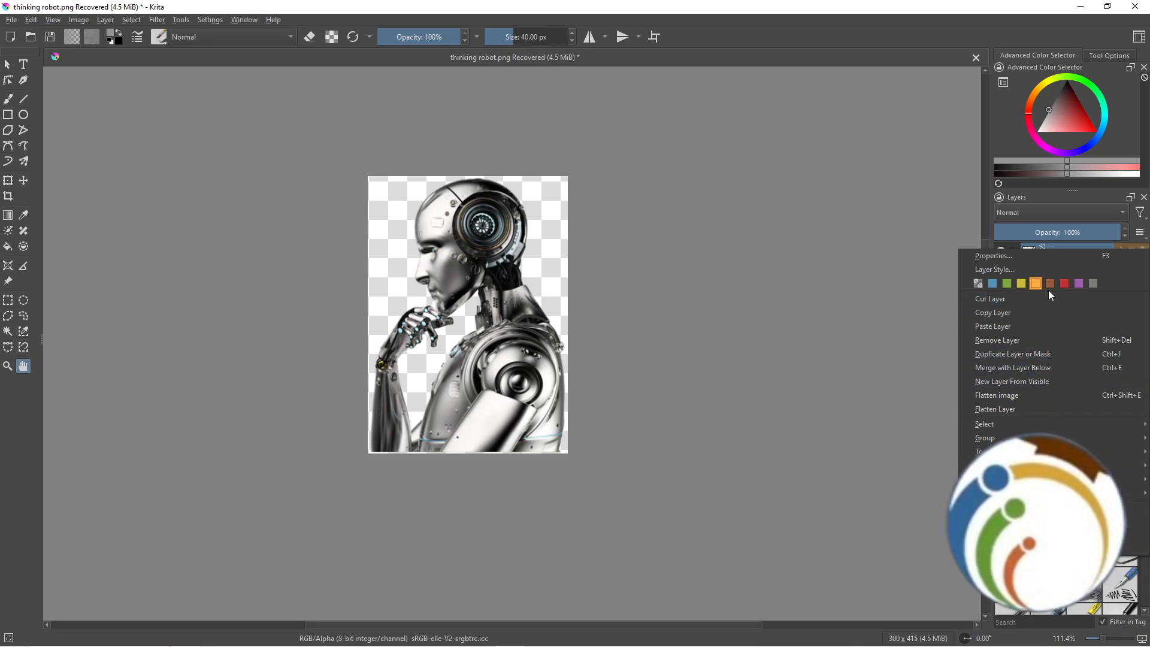
left_click(994, 269)
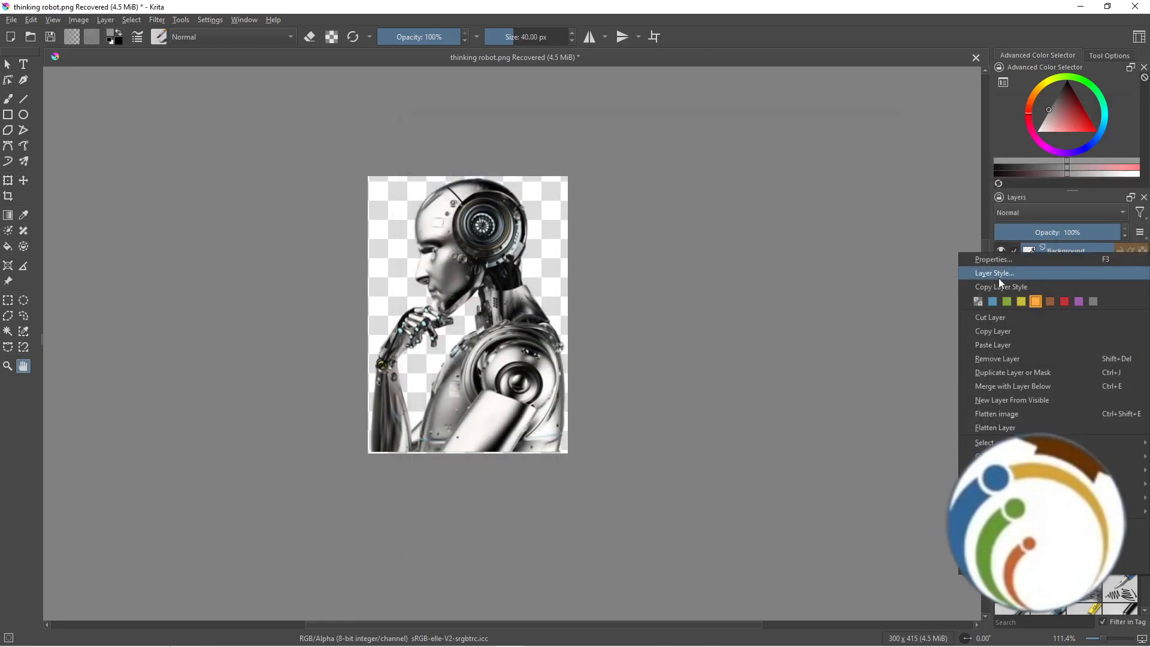
- In Layer Styles, look over Bevel and Emboss and Inner Glow, then enable Color Overlay
left_click(994, 273)
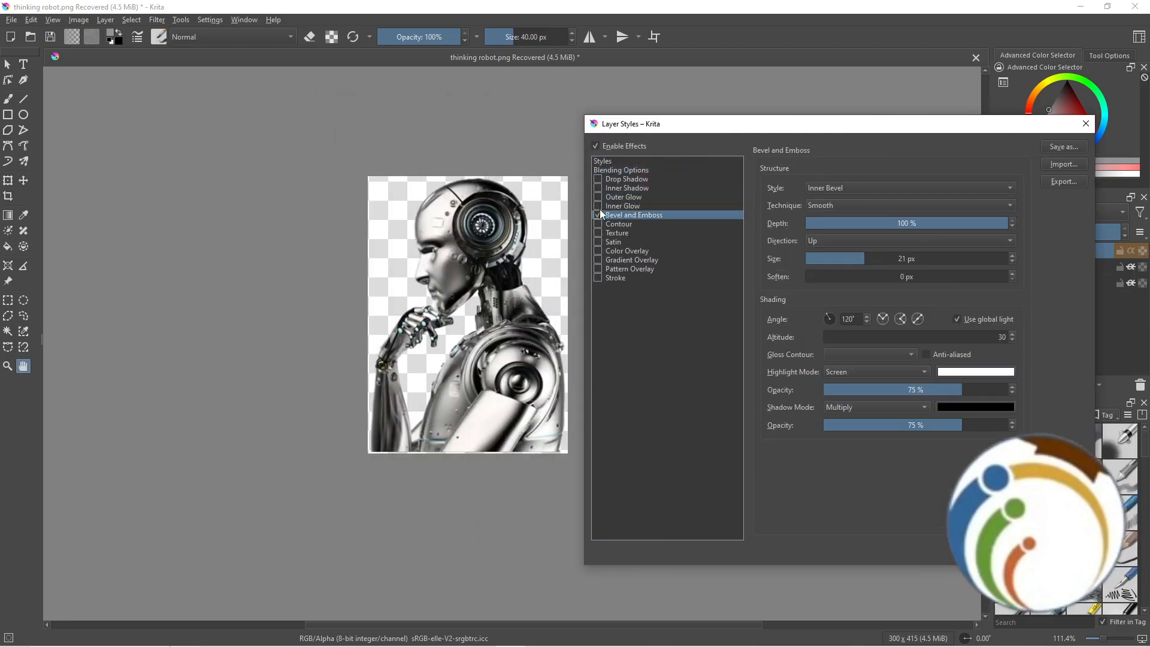
left_click(623, 206)
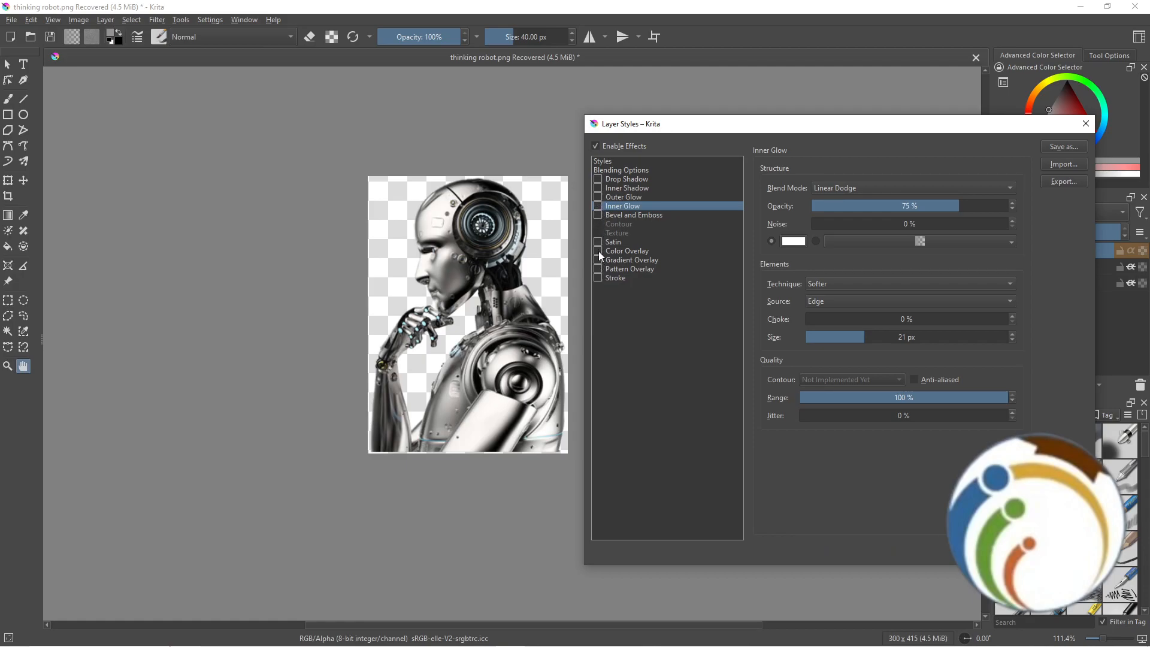
left_click(627, 250)
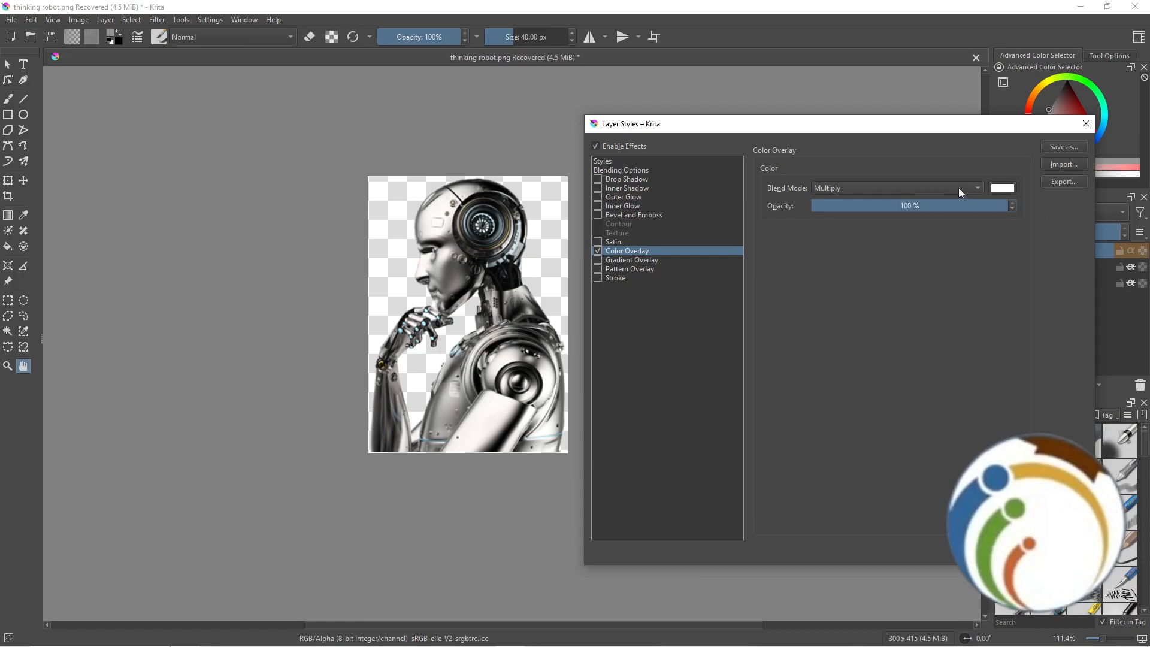
- Preview pale orange, red and white overlay colors for the robot in the color chooser
left_click(1002, 188)
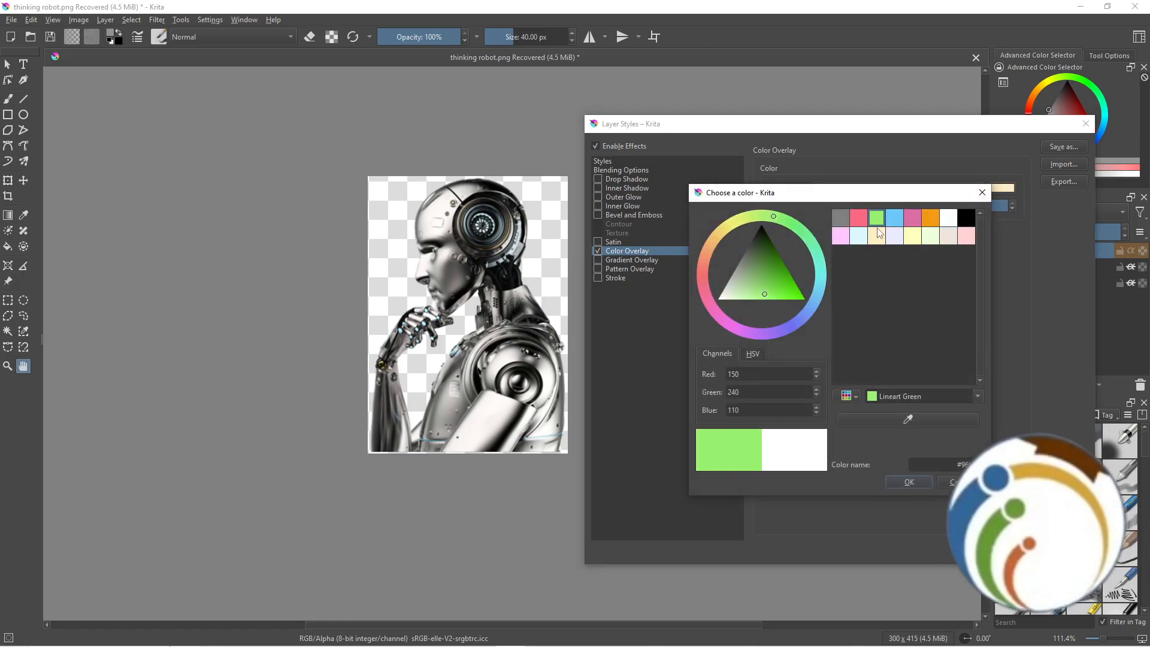
left_click(876, 216)
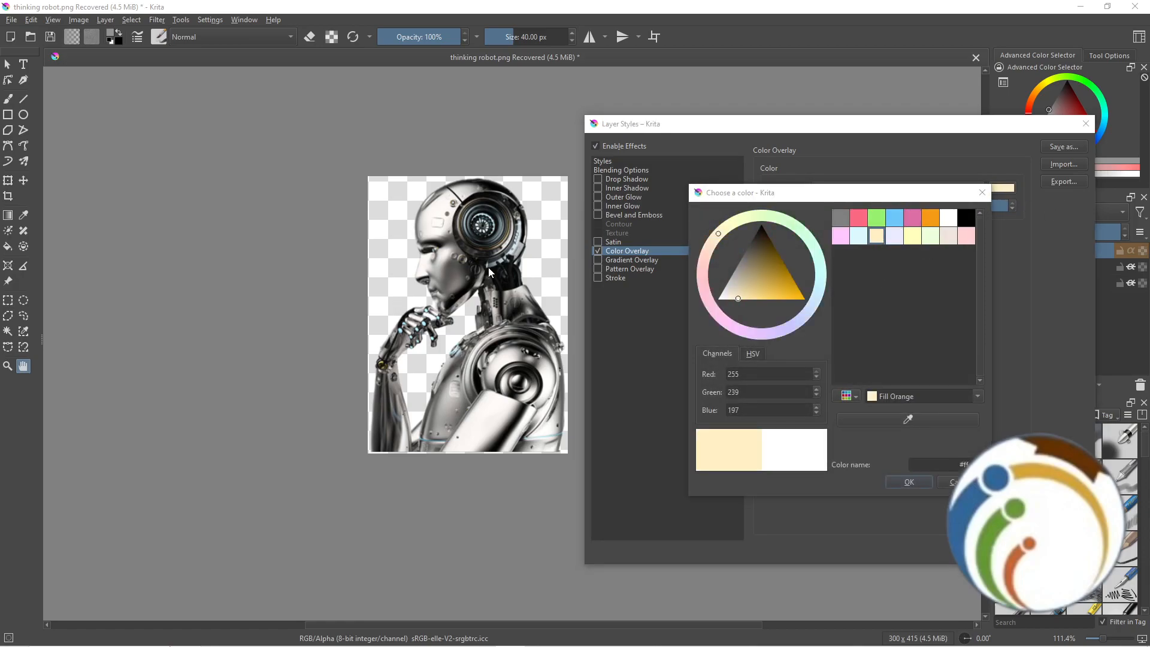
left_click(907, 482)
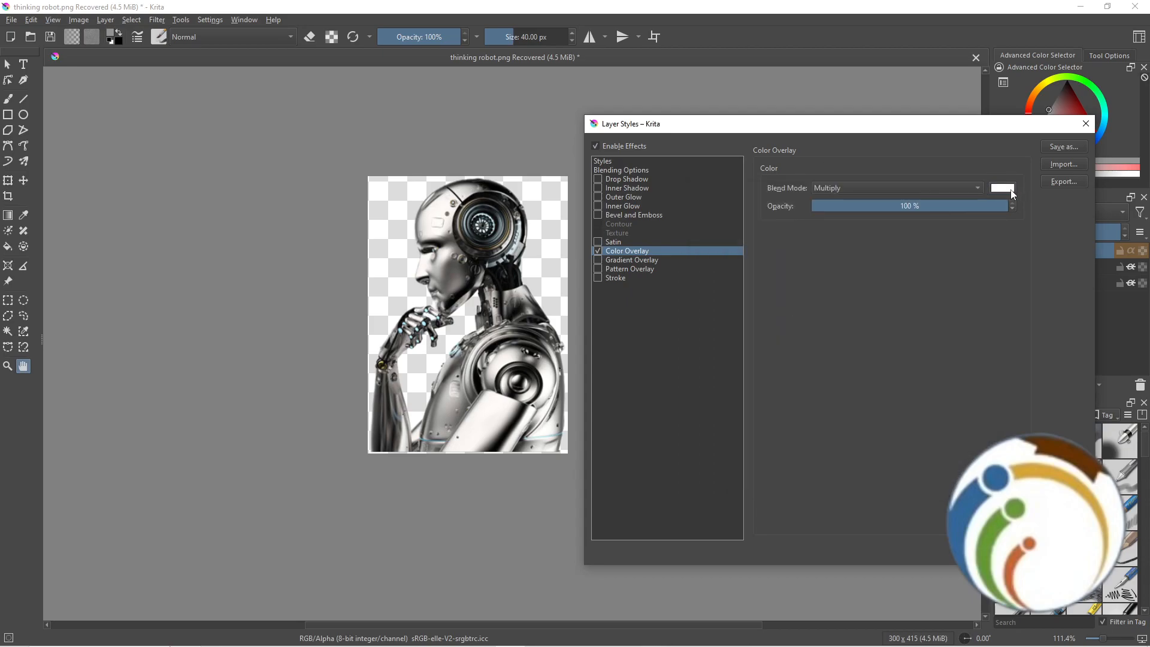
left_click(1002, 188)
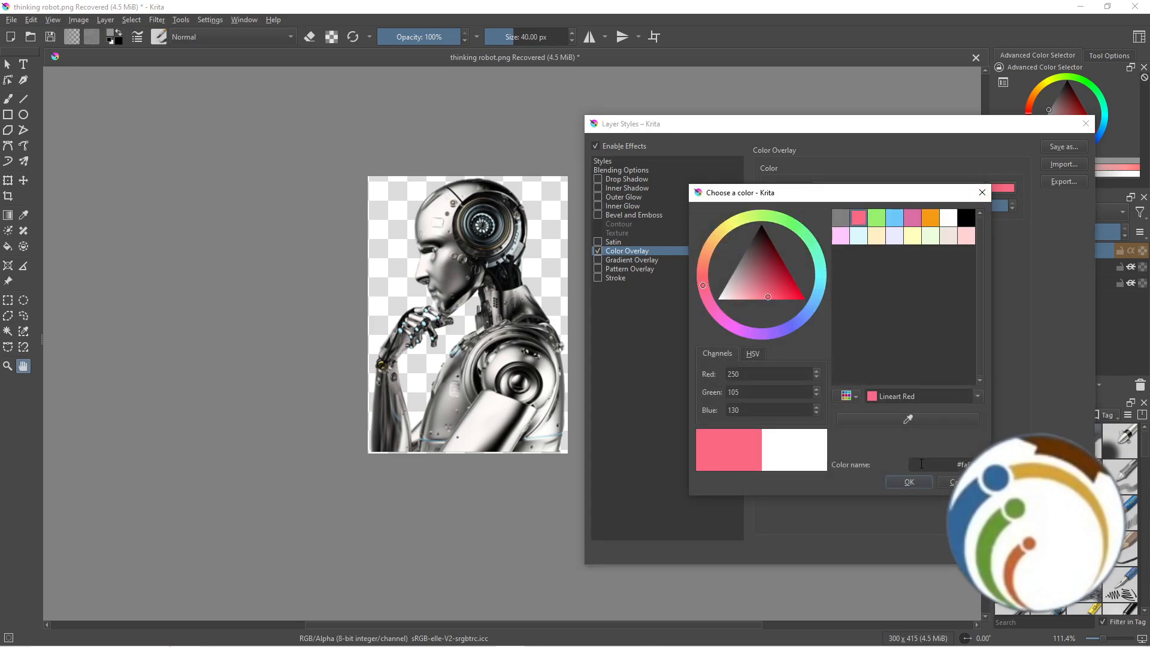
left_click(877, 233)
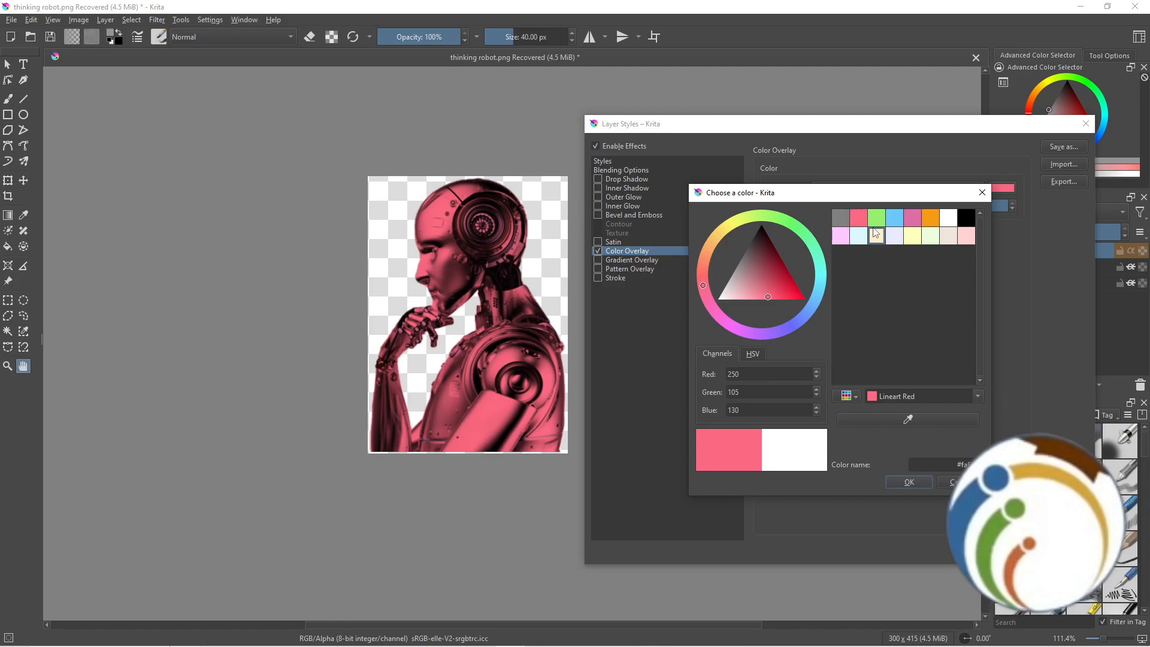
left_click(949, 217)
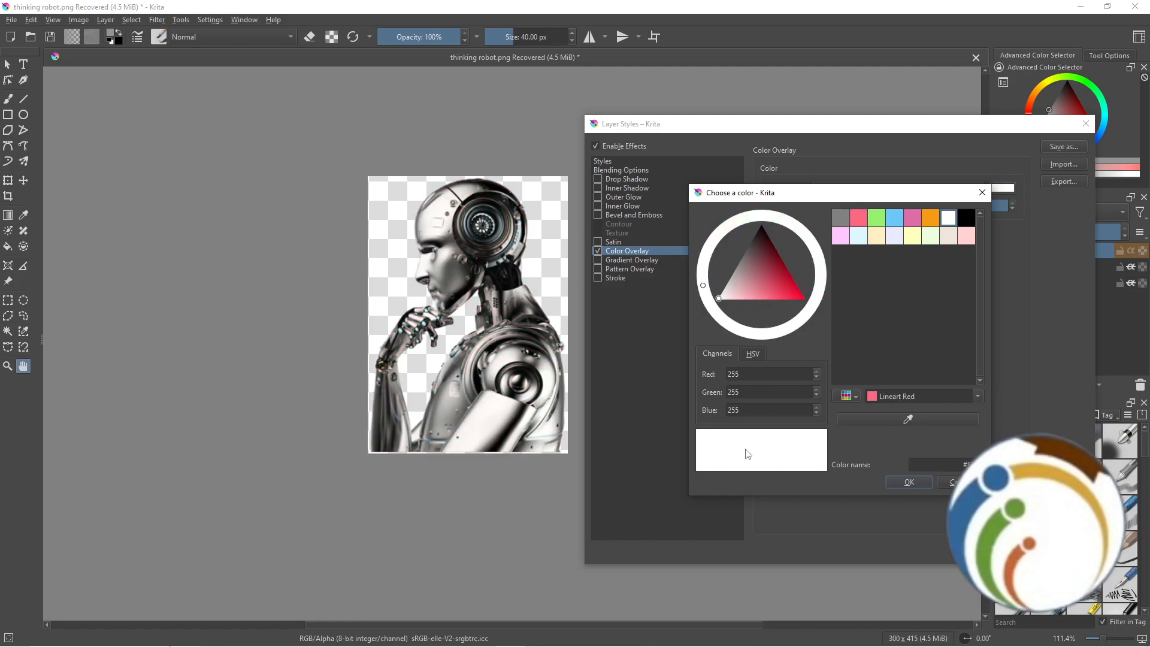
left_click(767, 296)
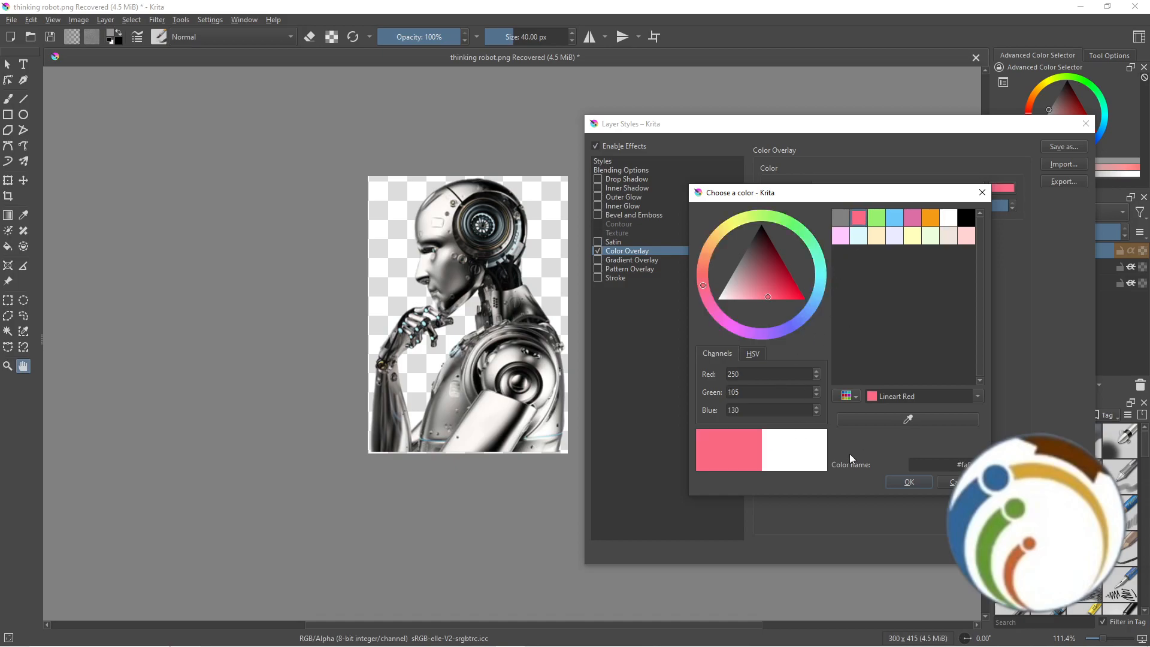
- Try blue and black overlays, then confirm Lineart Green as the Color Overlay color
left_click(743, 329)
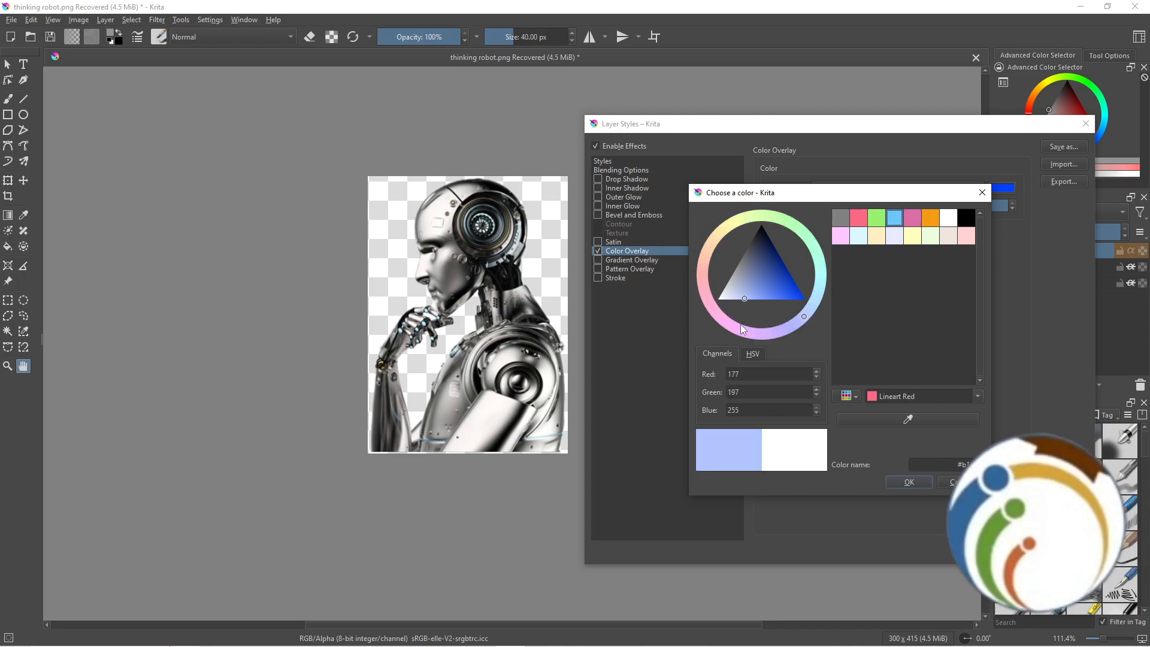
left_click(787, 285)
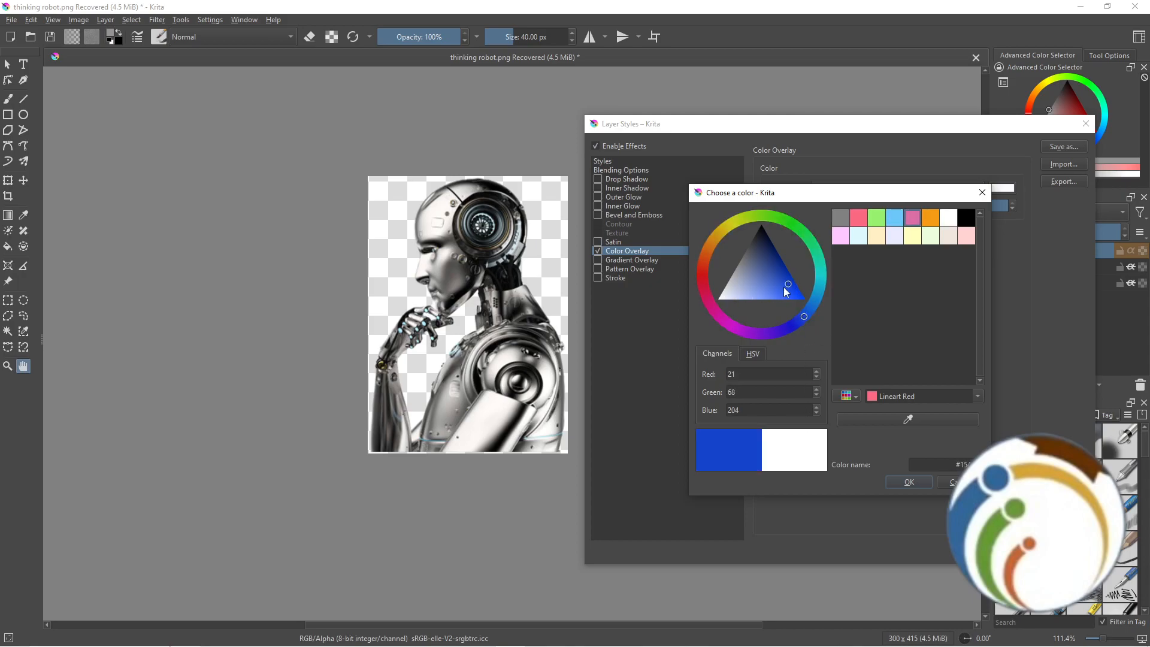
left_click(782, 297)
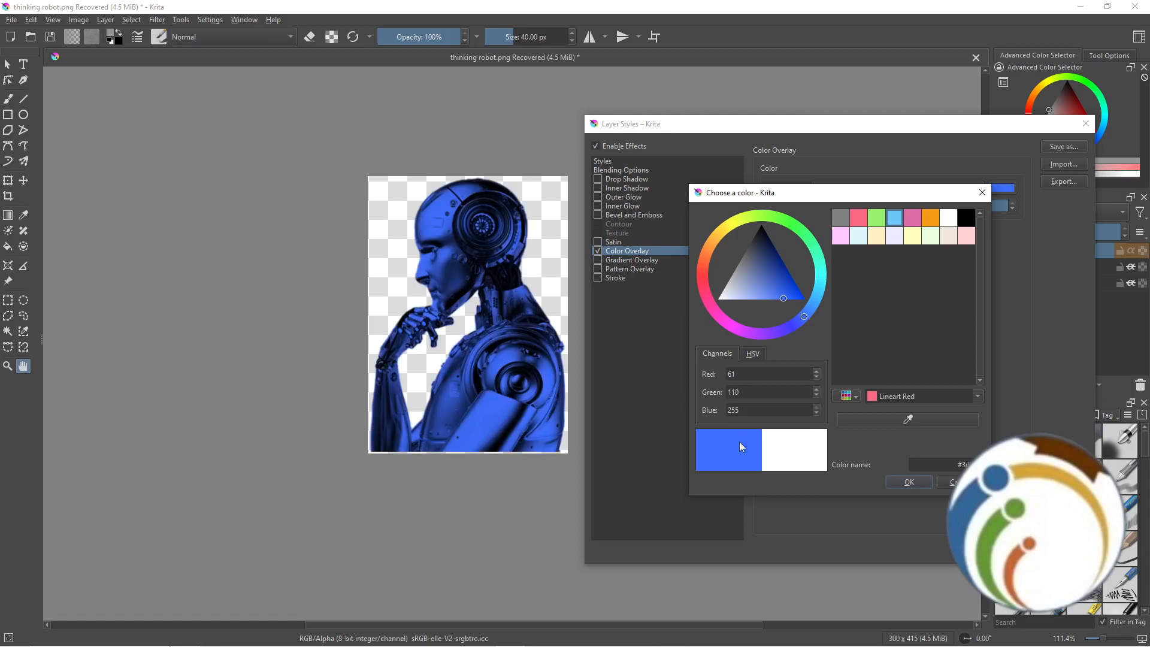
left_click(761, 225)
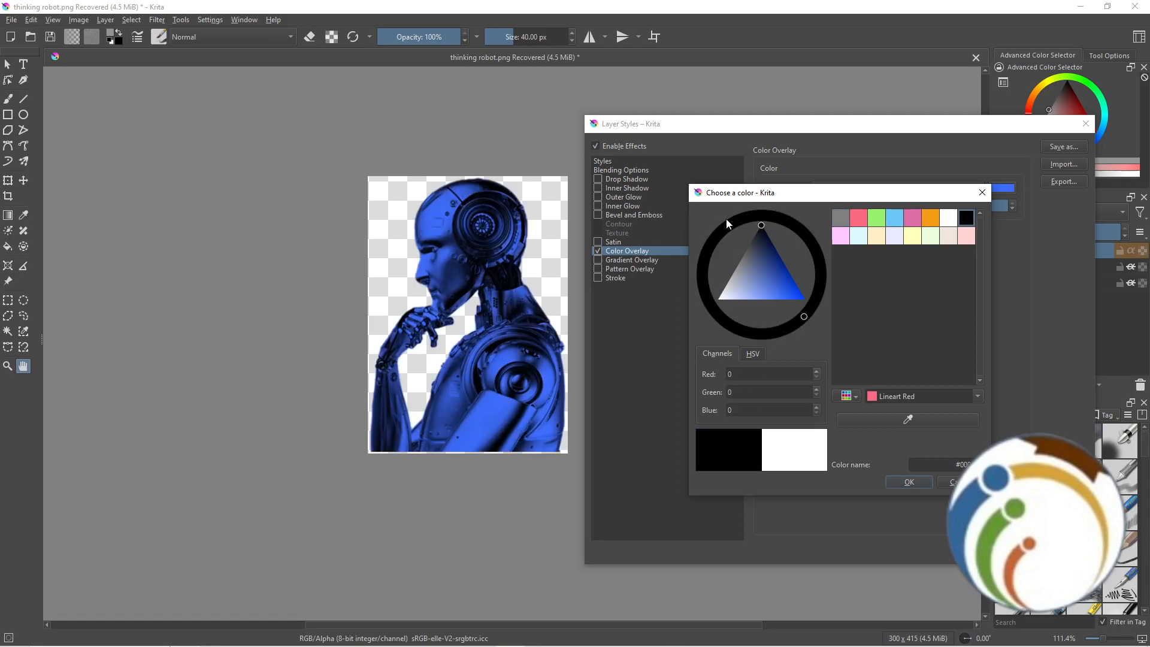
left_click(727, 450)
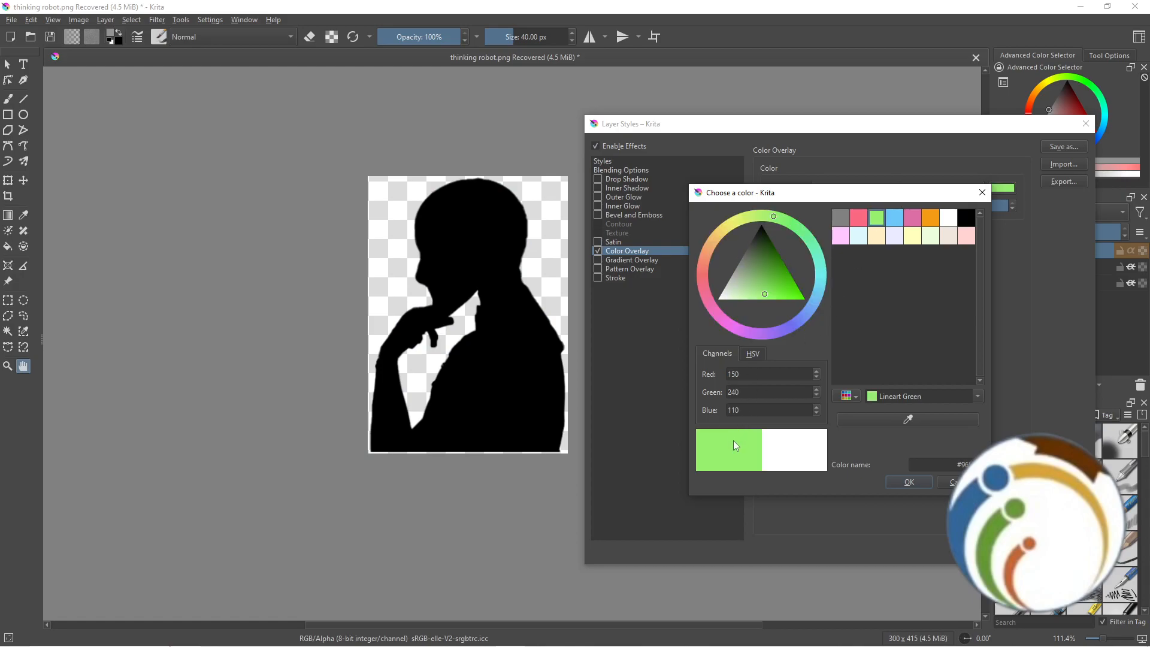
left_click(908, 481)
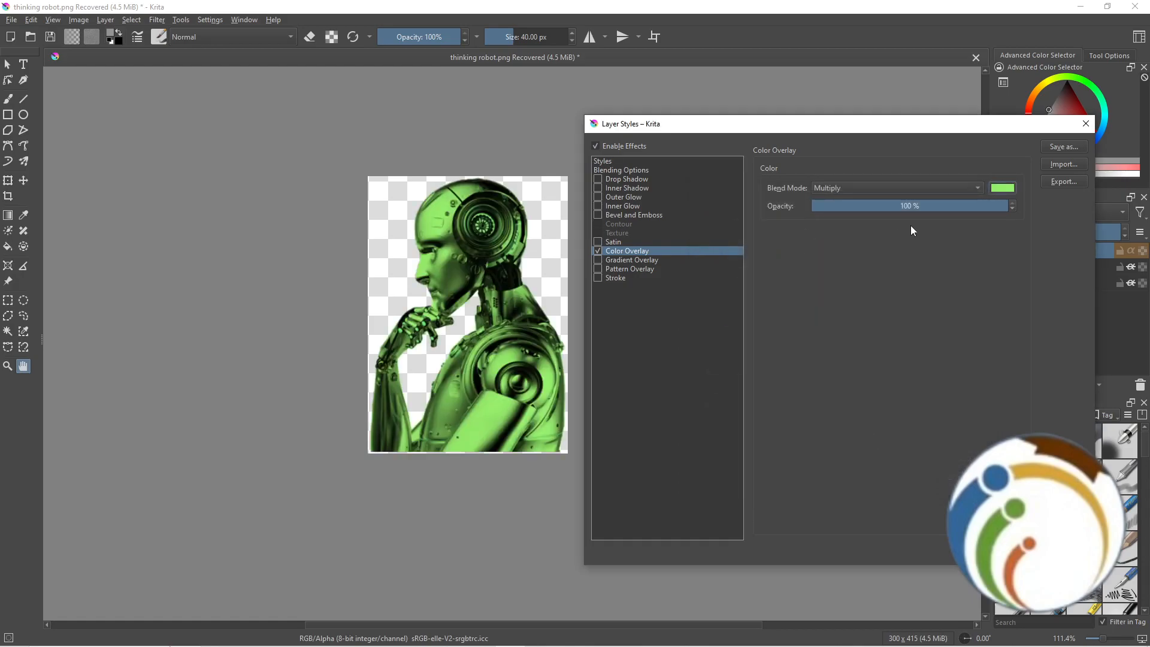
- Adjust the Color Overlay opacity slider down to about 21% then up to roughly 63%
left_click_drag(1005, 206, 842, 206)
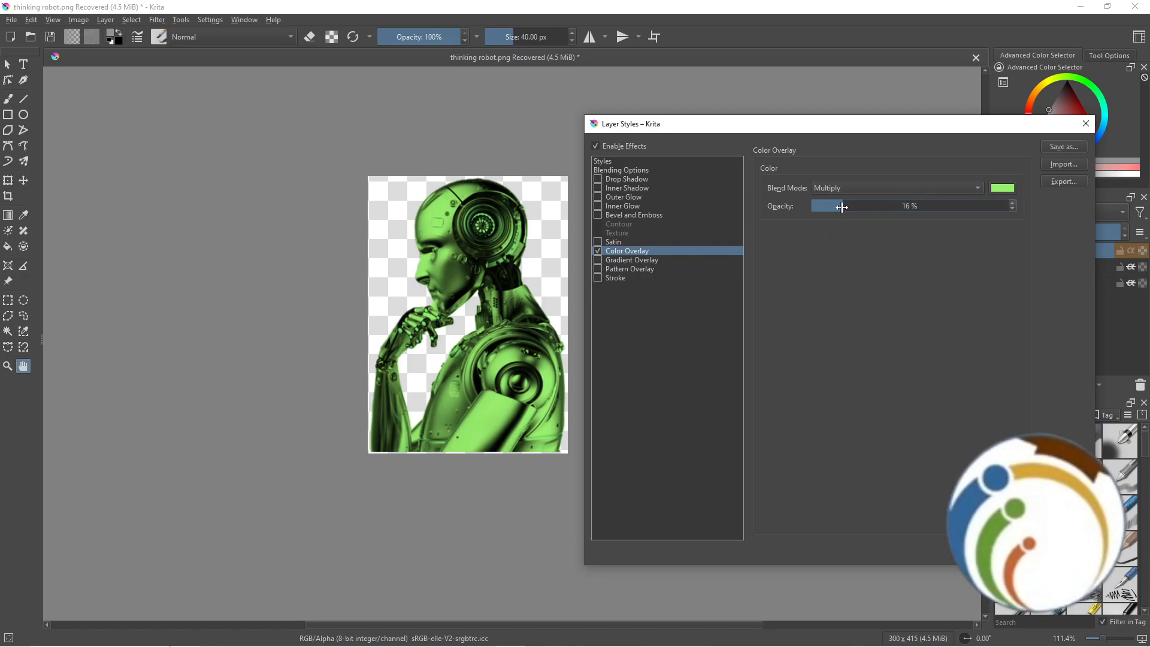
left_click_drag(840, 206, 851, 206)
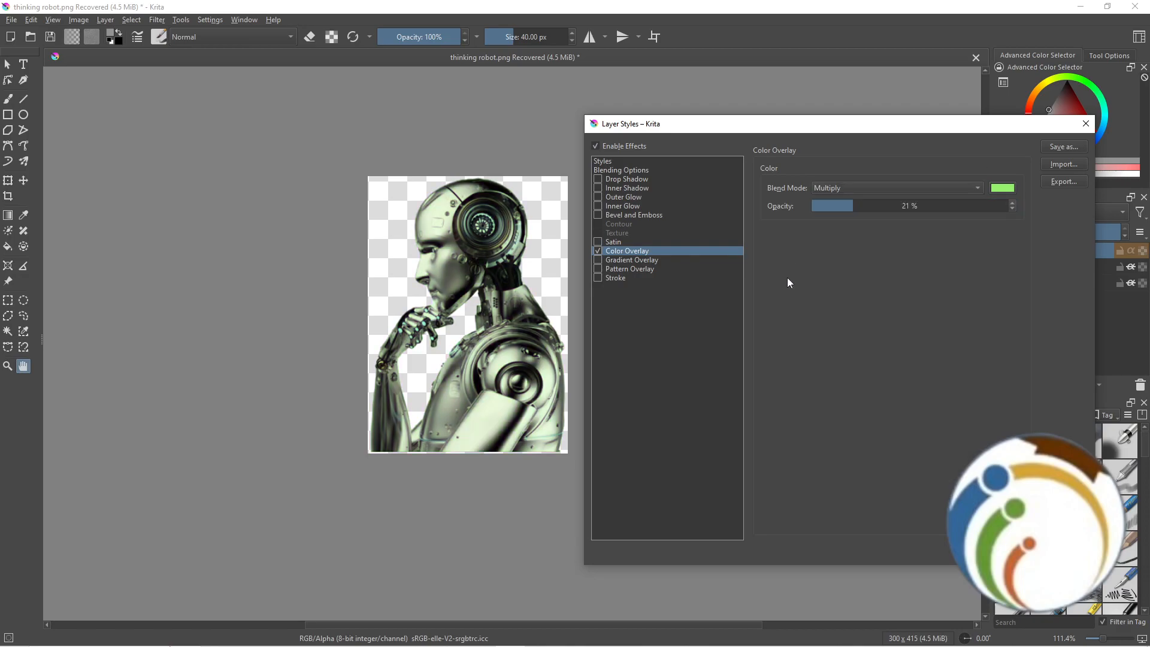
left_click_drag(831, 205, 937, 205)
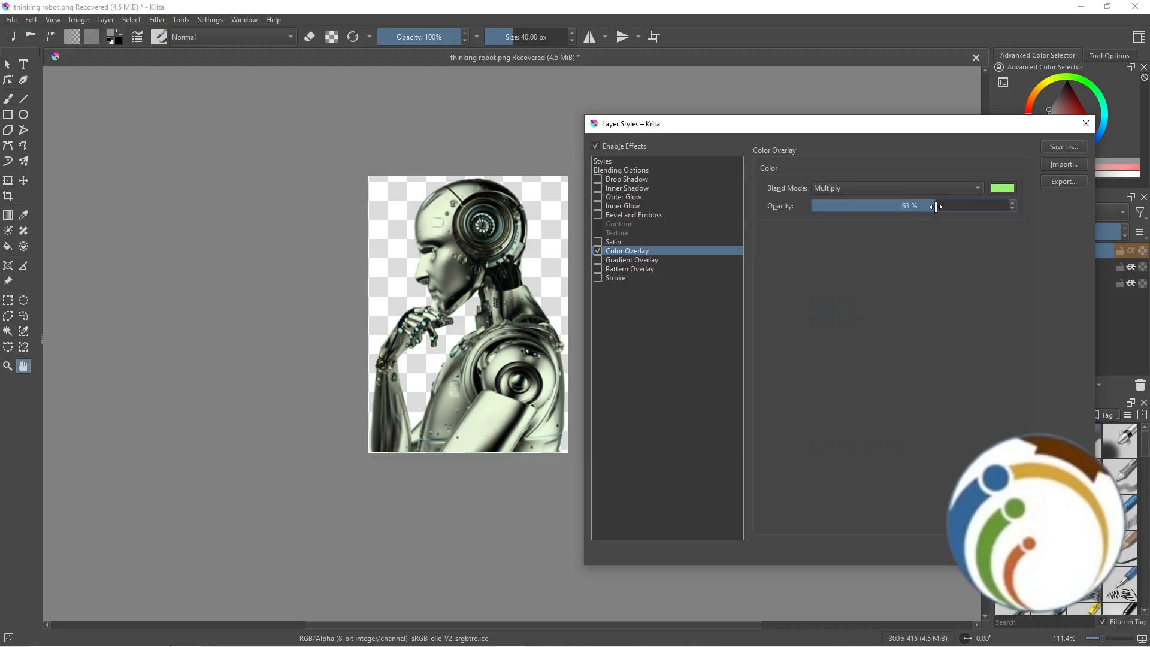